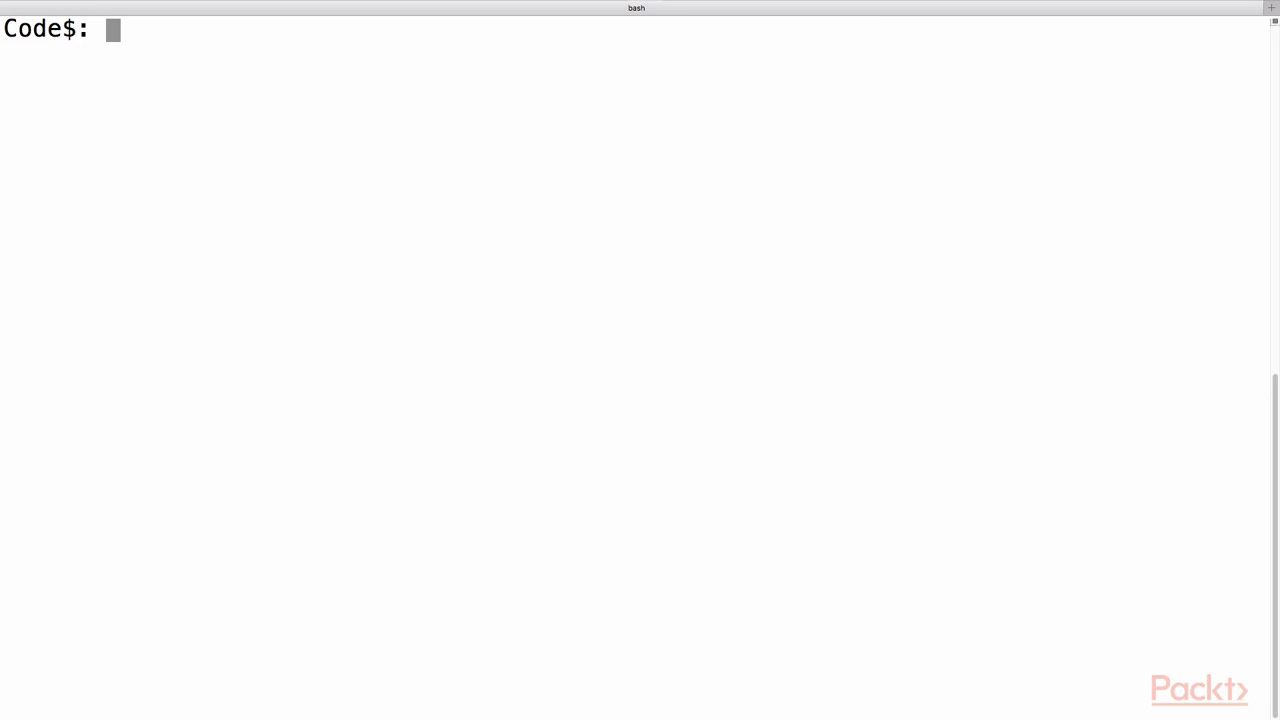
- Clone the StackGAN repo, enter it, and pip-install prettytensor, progressbar, python-dateutil, easydict, pandas, torchfile
text(git clone https://github.com/Kuntal-G/StackGAN.git)
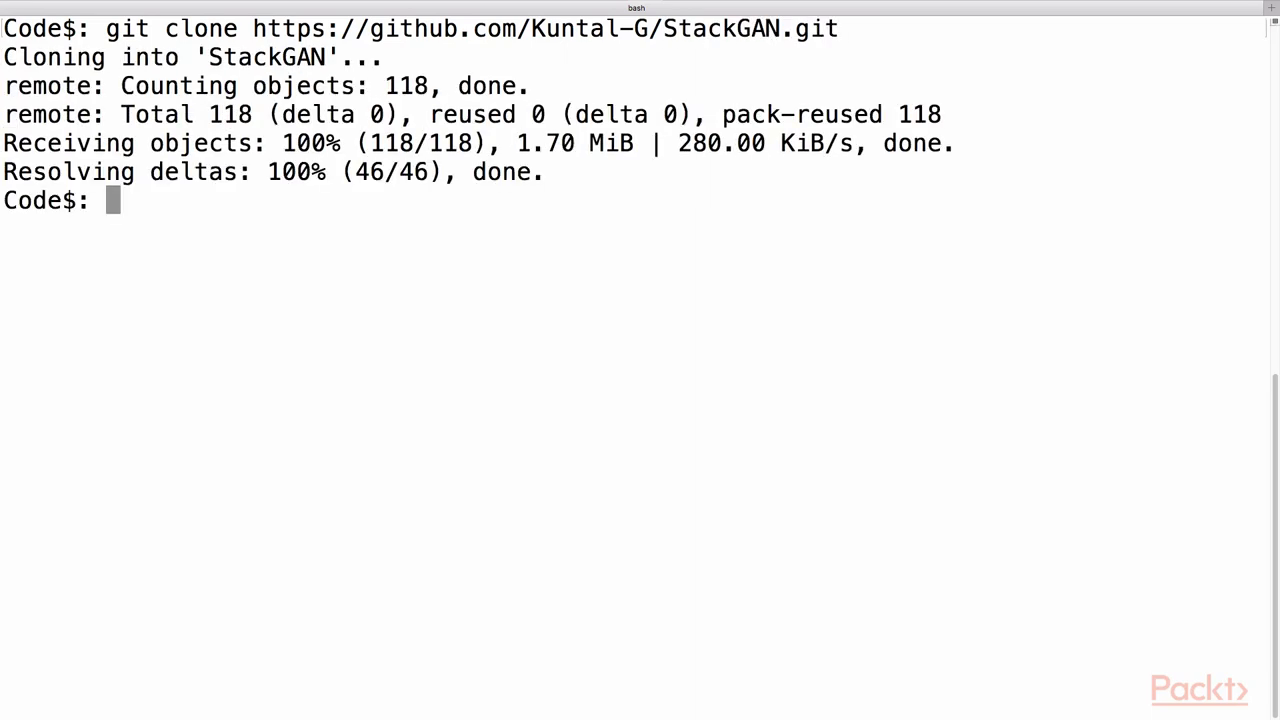
text(cd StackGAN/)
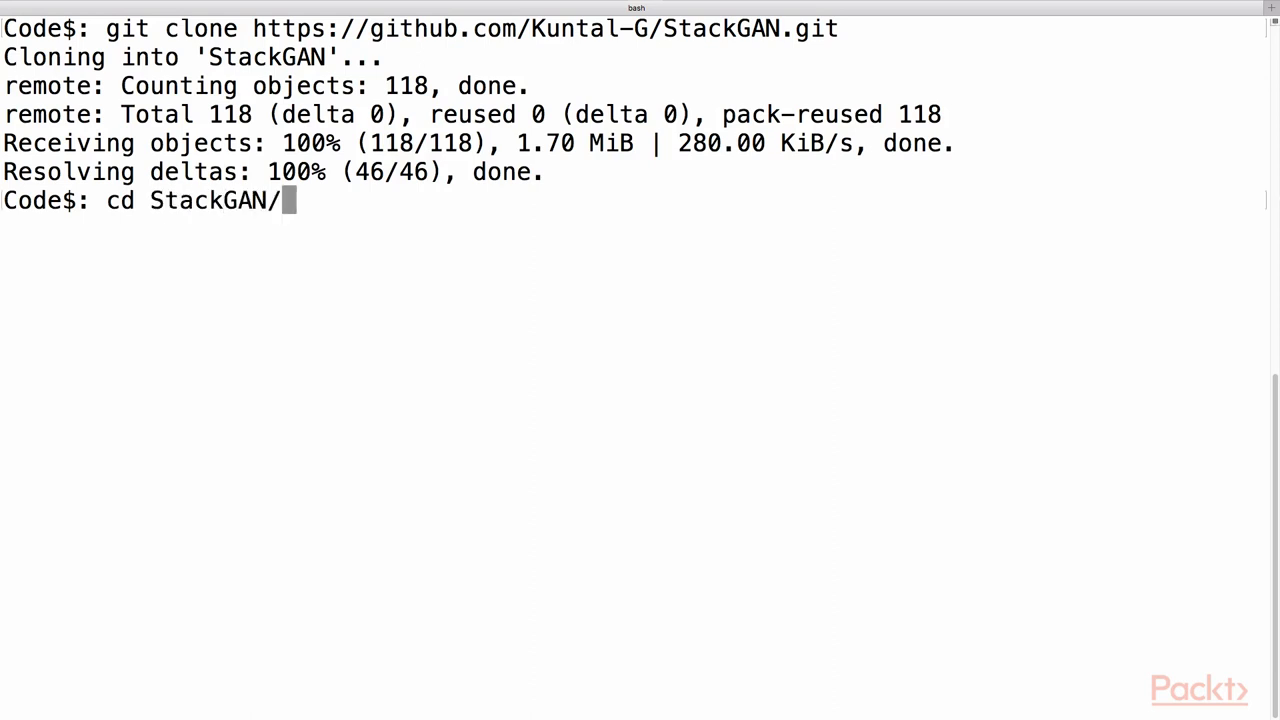
text(sudo pip install prettytensor)
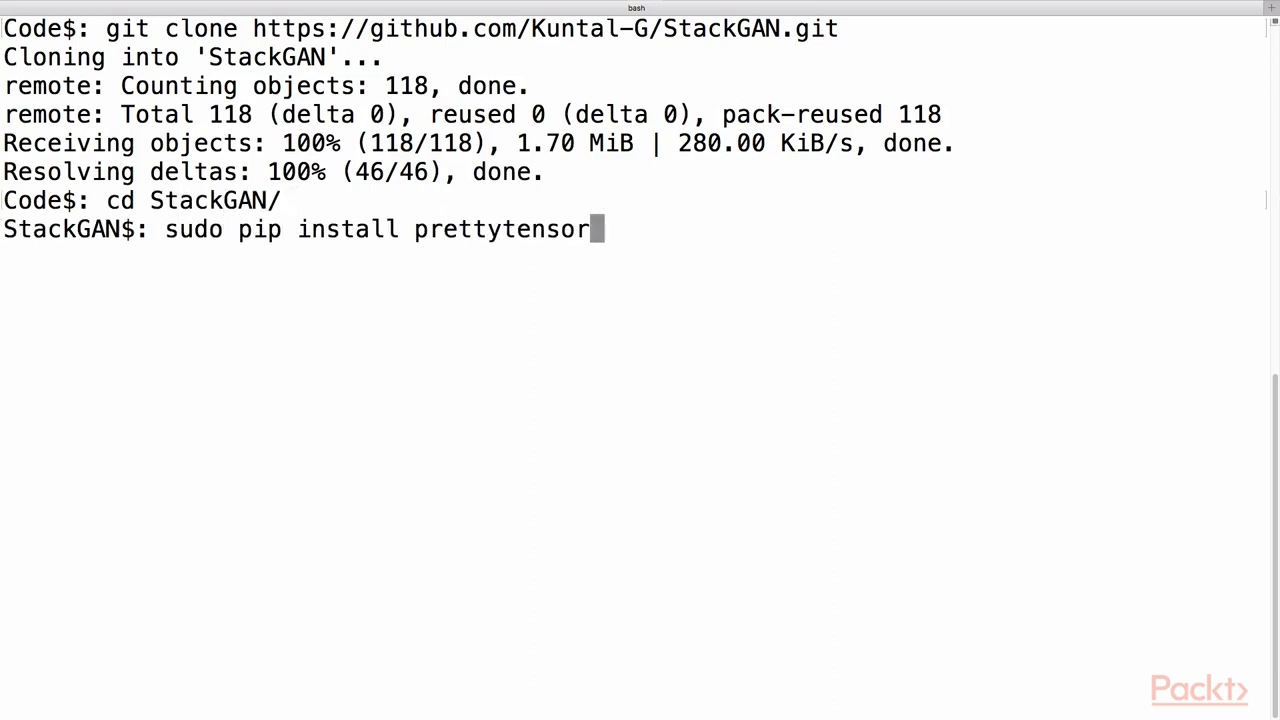
text(progressbar python-dateutil easydict pandas to)
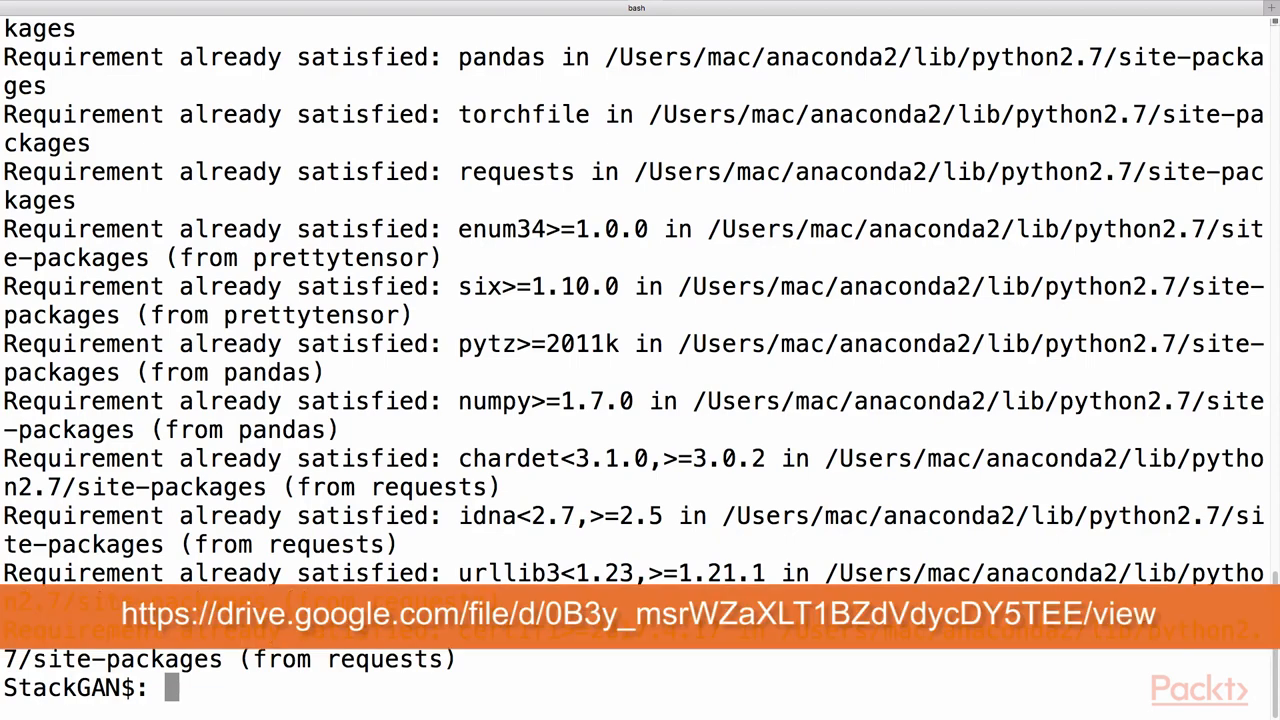
- Download the birds archive via google-drive-download.py and unzip Data/birds.zip
text(python)
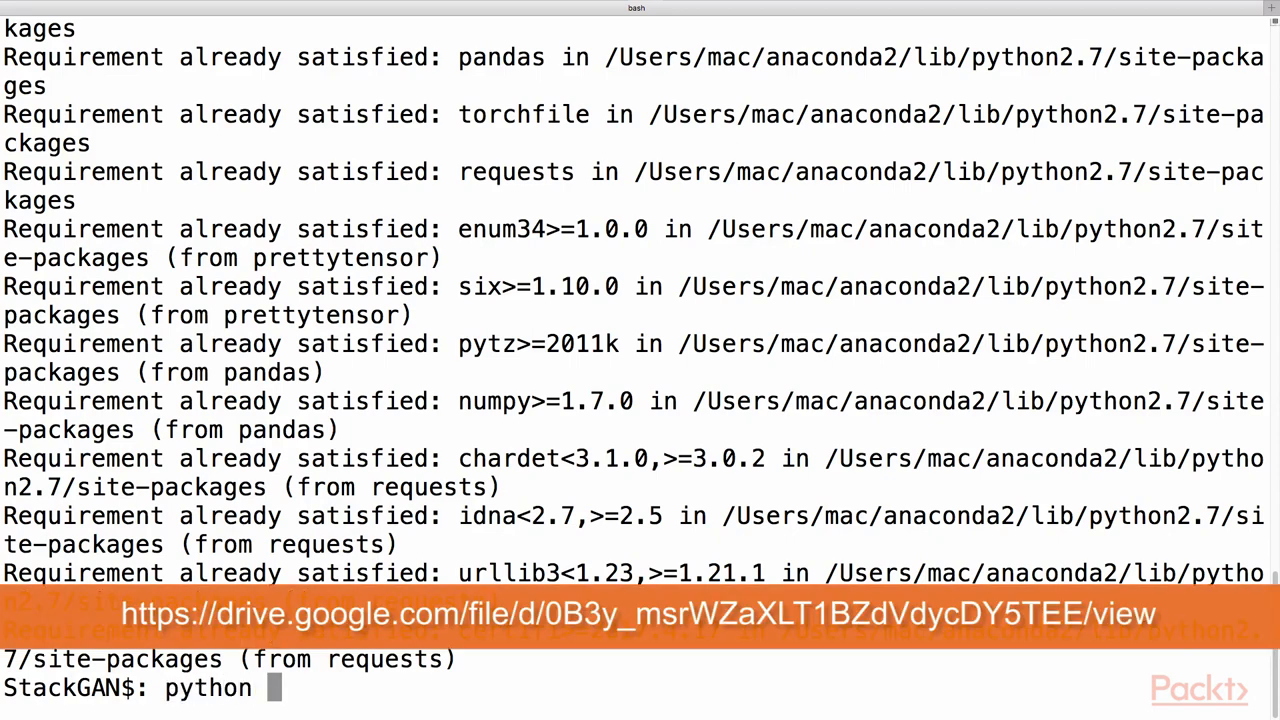
text(google-drive-download.py)
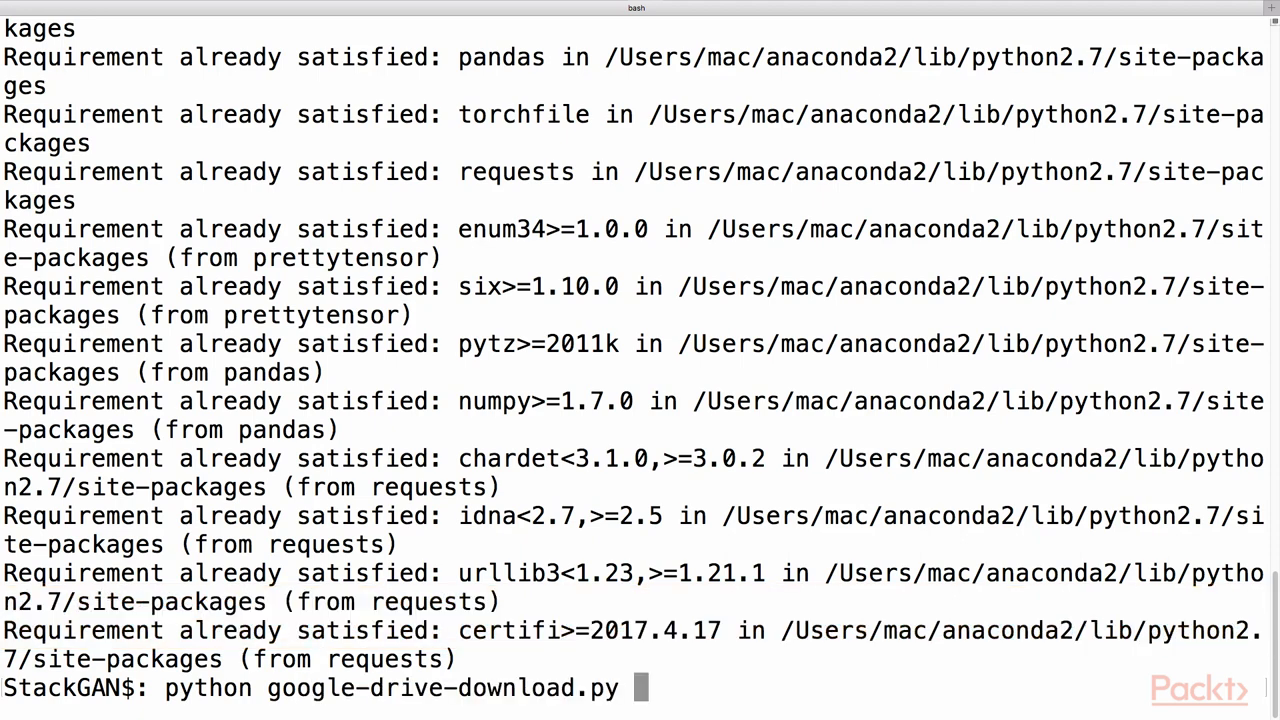
text(0B3y_msrWZaXLT1BZdVdycDY5TEE Data/birds.zip)
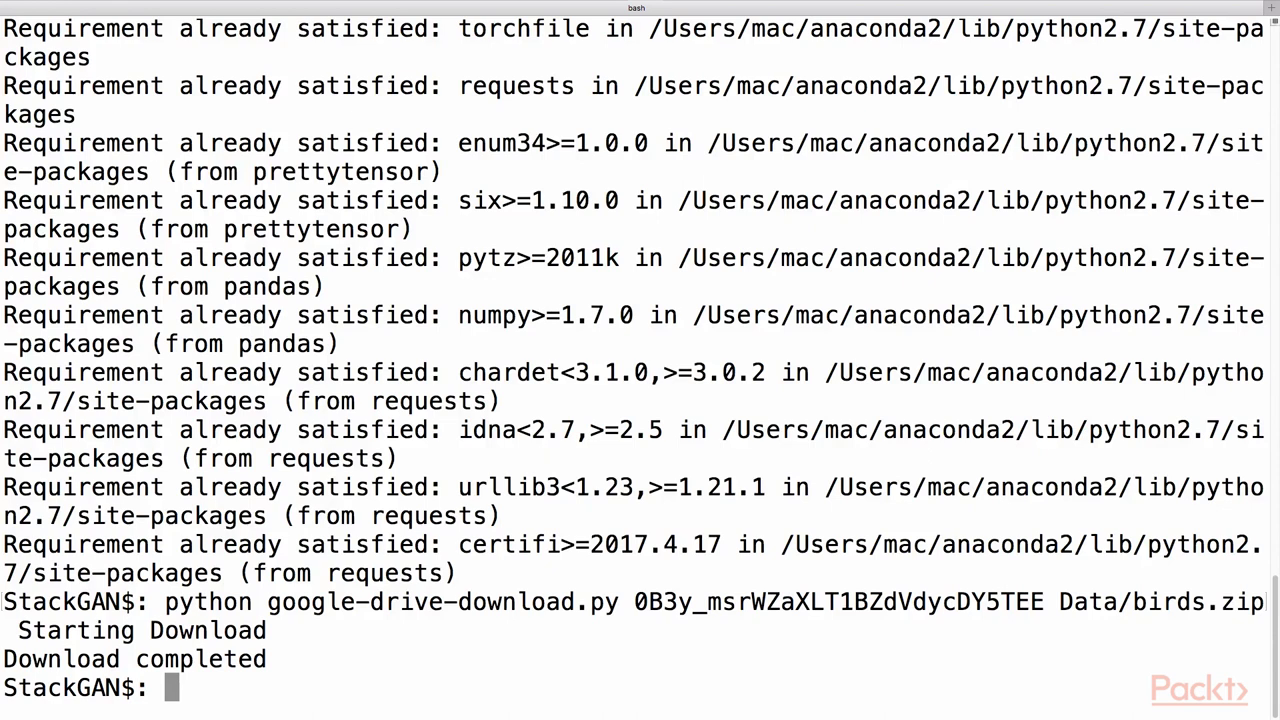
text(unzip)
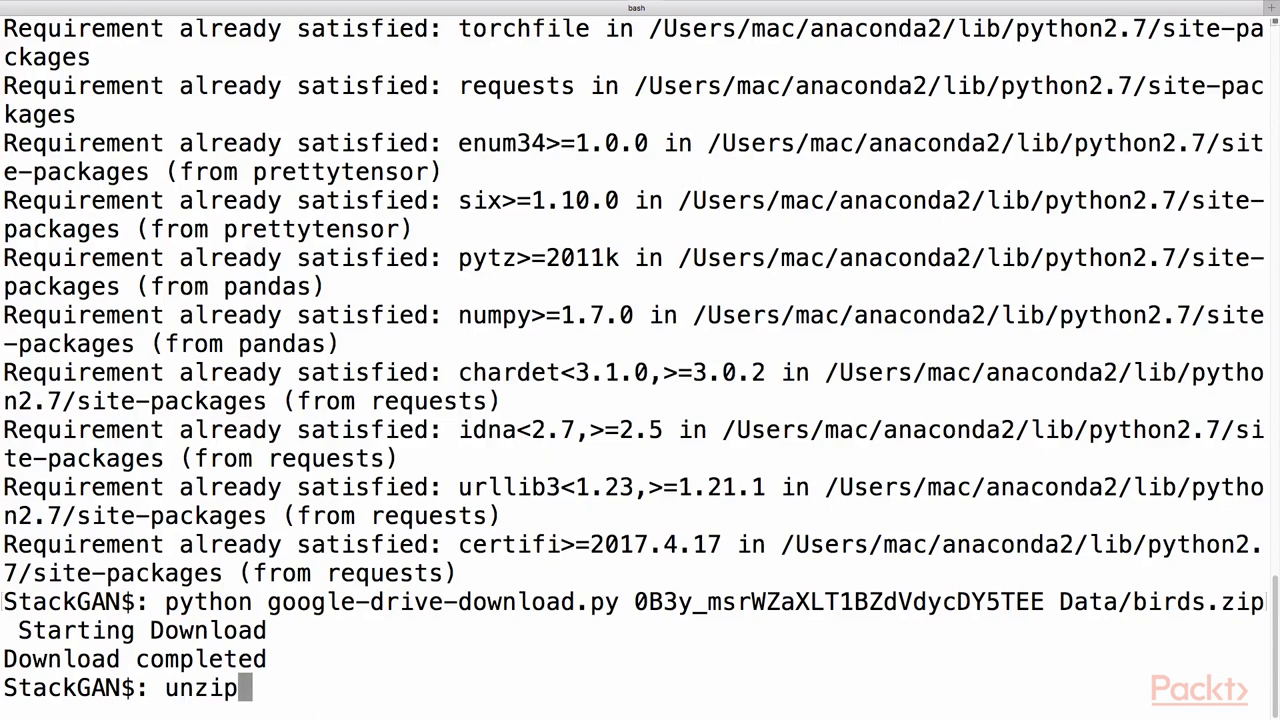
text(Data/birds.zip)
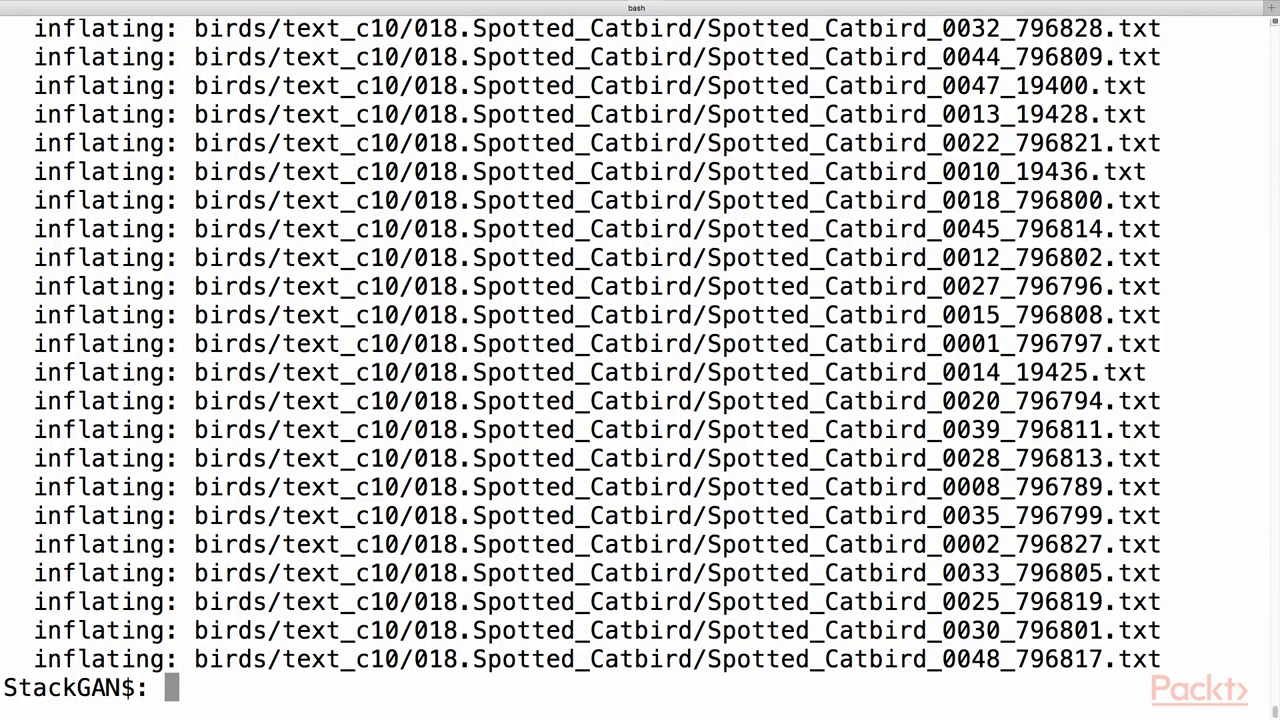
- Fetch CUB_200_2011.tgz with wget and run the misc preprocessing script to save test pickles
text(wget http://www.vision)
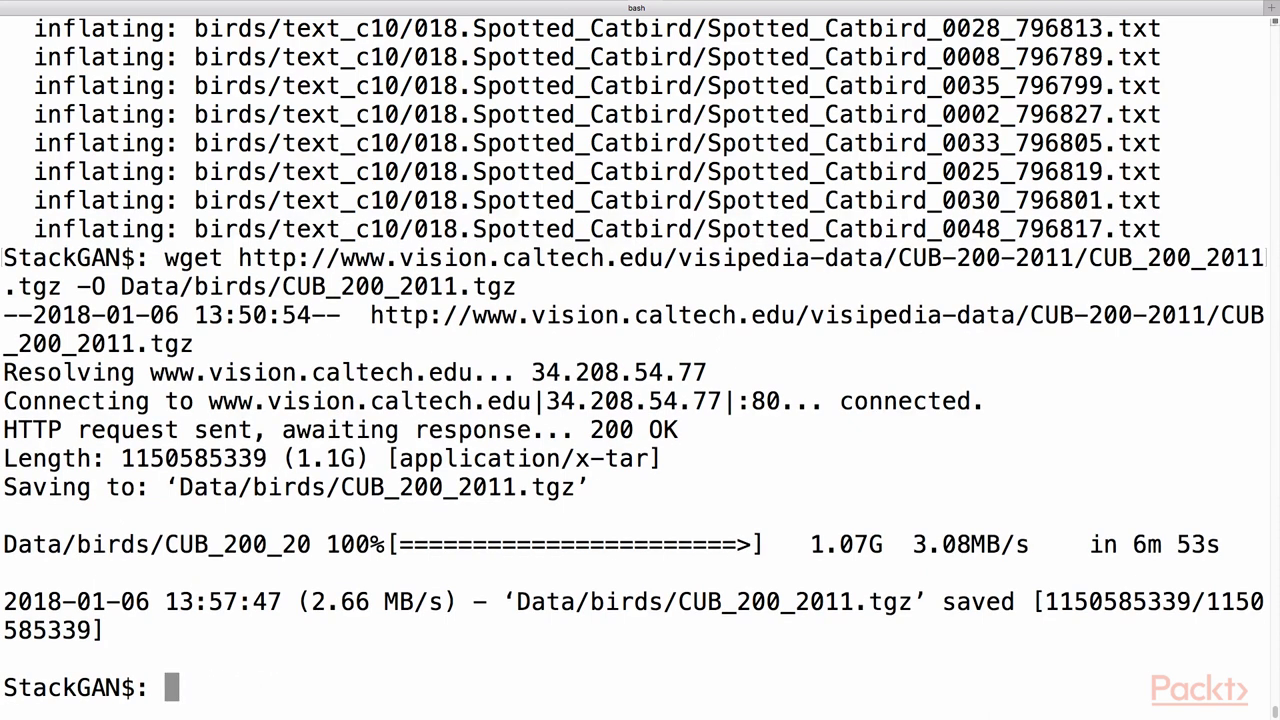
text(python)
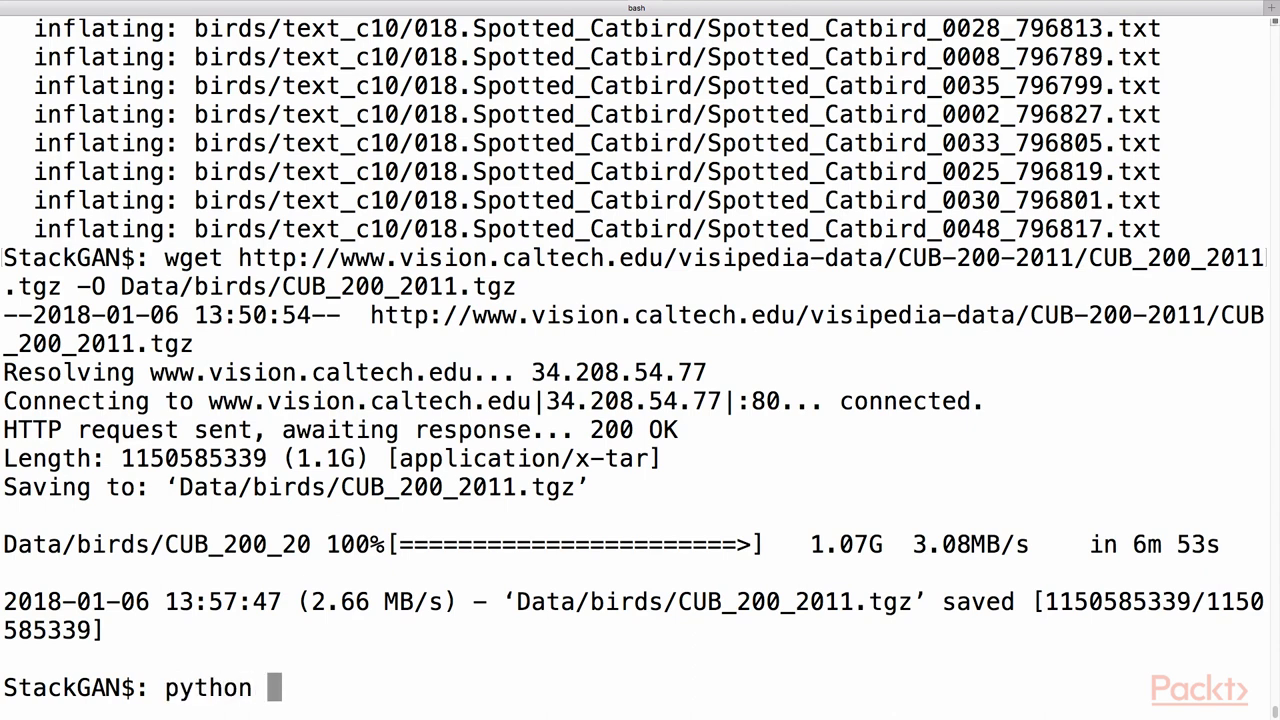
text(misc/pre)
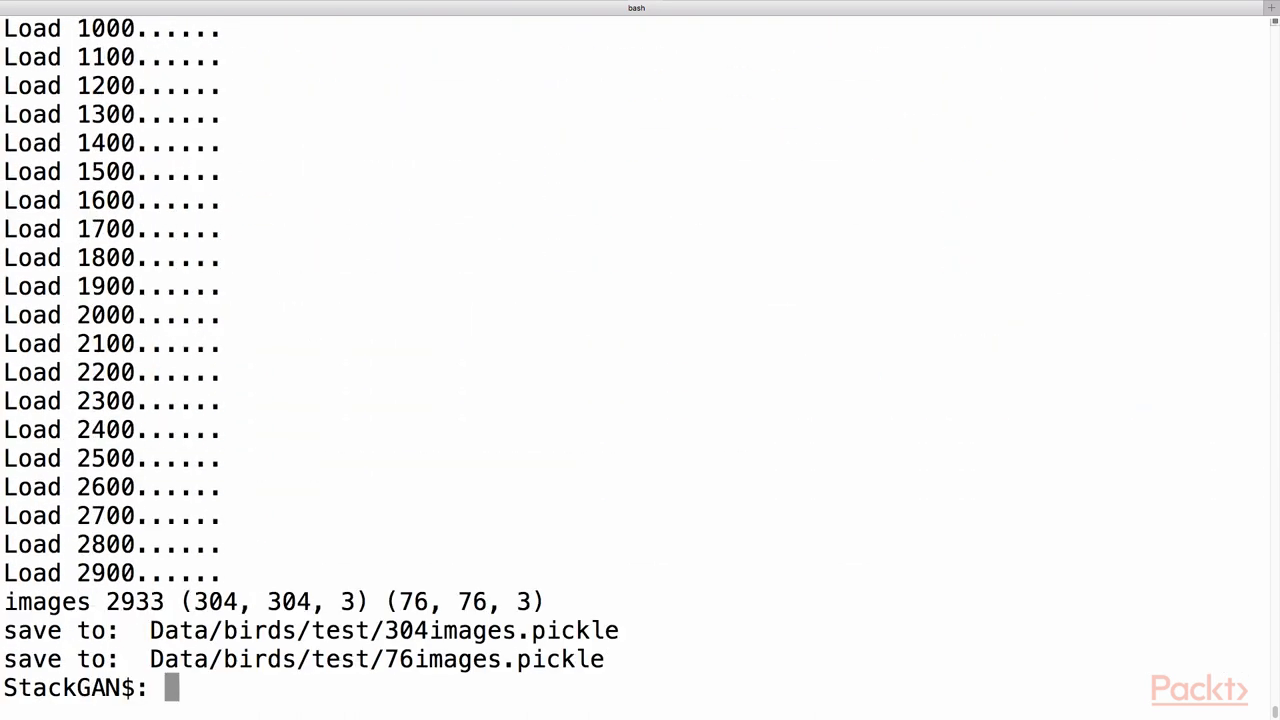
- Download the pretrained birds_model_164000.ckpt checkpoint into models/
scroll(down, 3)
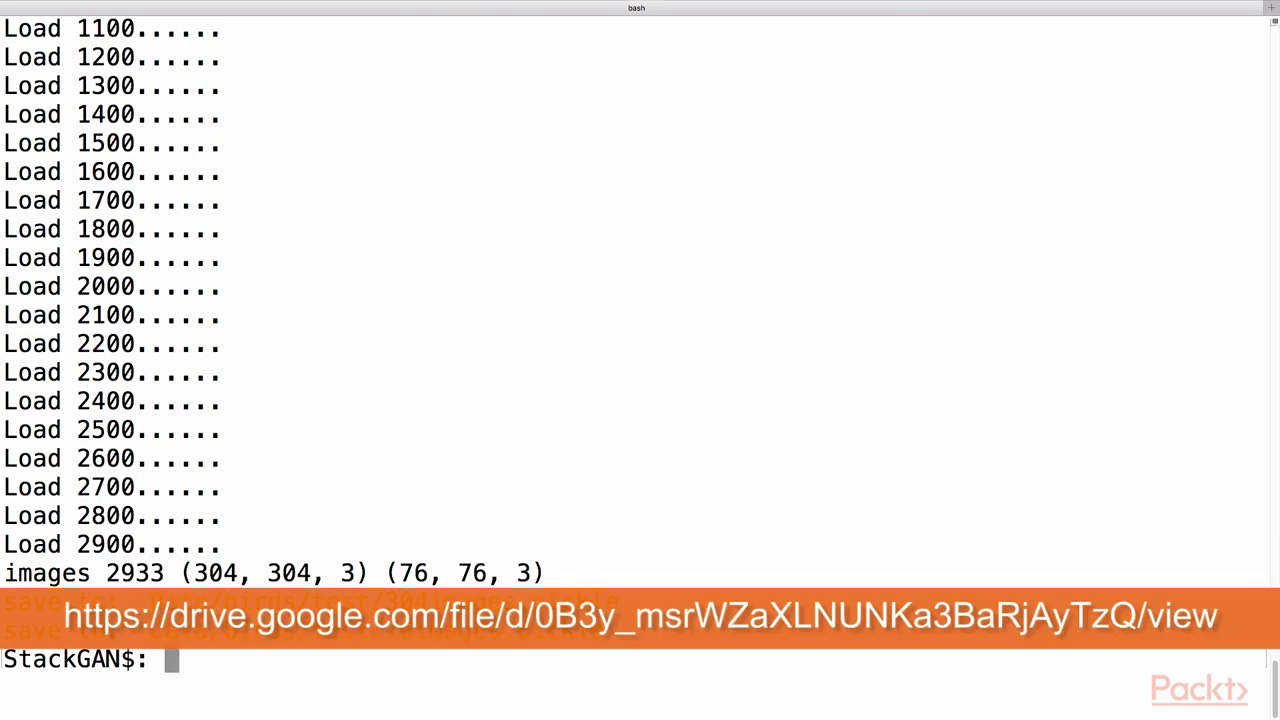
text(python google-drive-download.py 0B3y_msrWZaXLNUNKa)
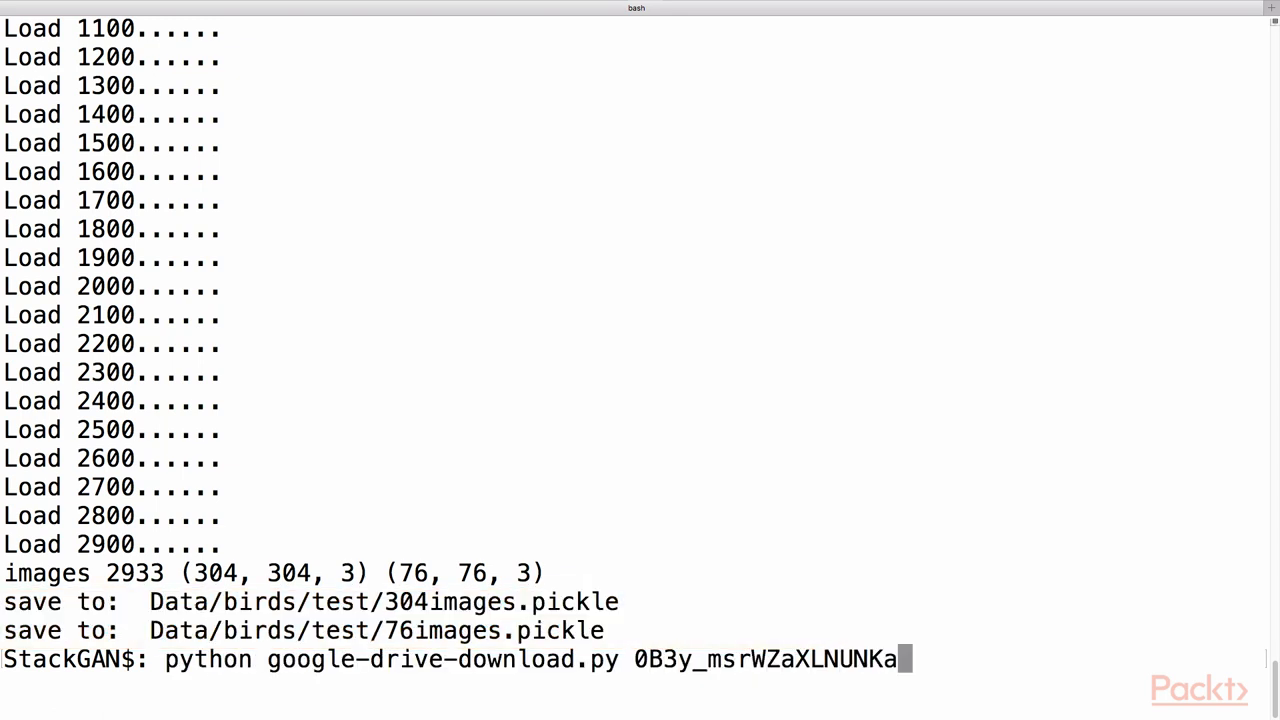
text(3BaRjAyTzQ models/ birds_model_164000.ckpt)
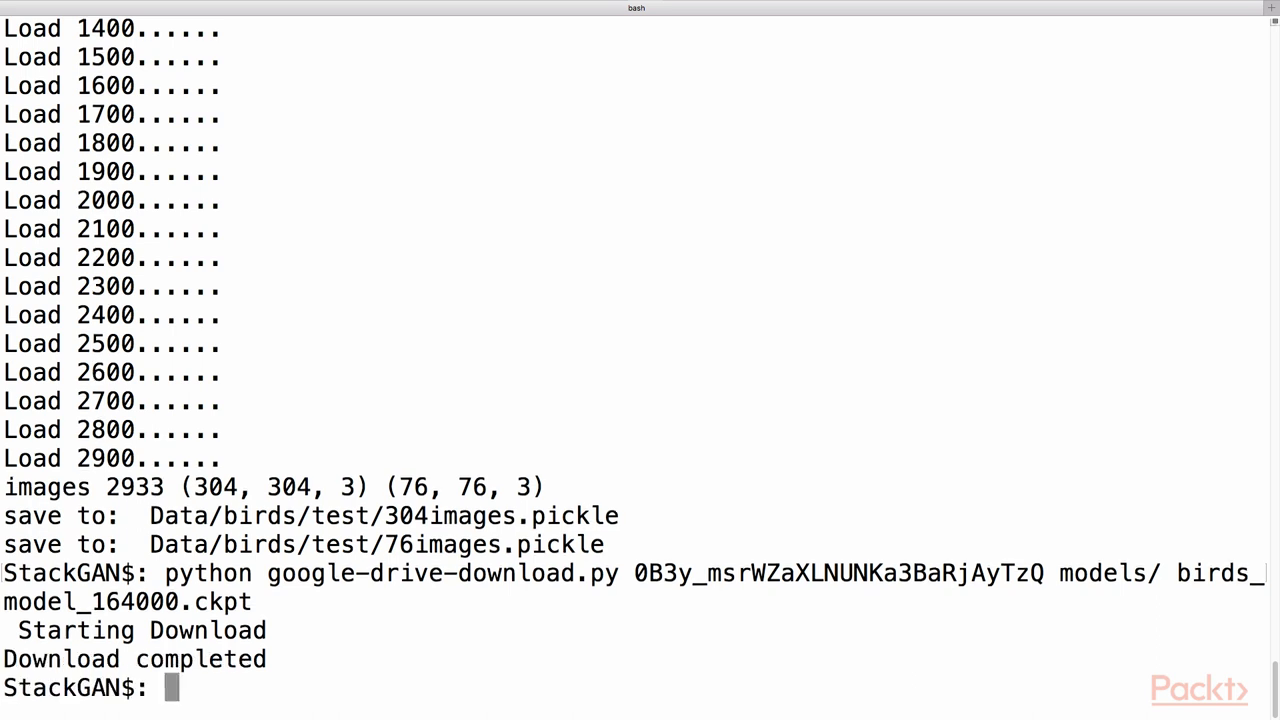
- Download the lm_sje char-CNN-RNN text encoder .t7 model into models/text_encoder/
text(python google-drive-download.py 0B0)
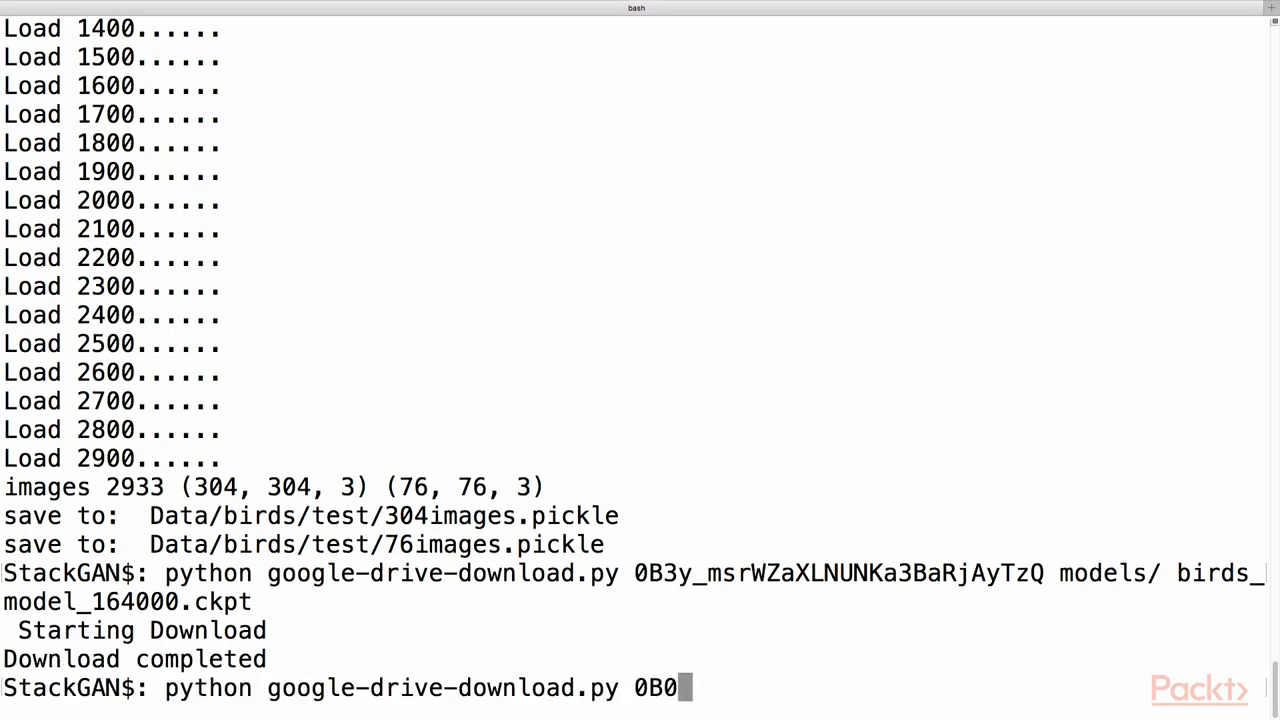
text(ywwgffWnLLU0F3UHA3NzFTNEE models/text_encoder/ lm_sje)
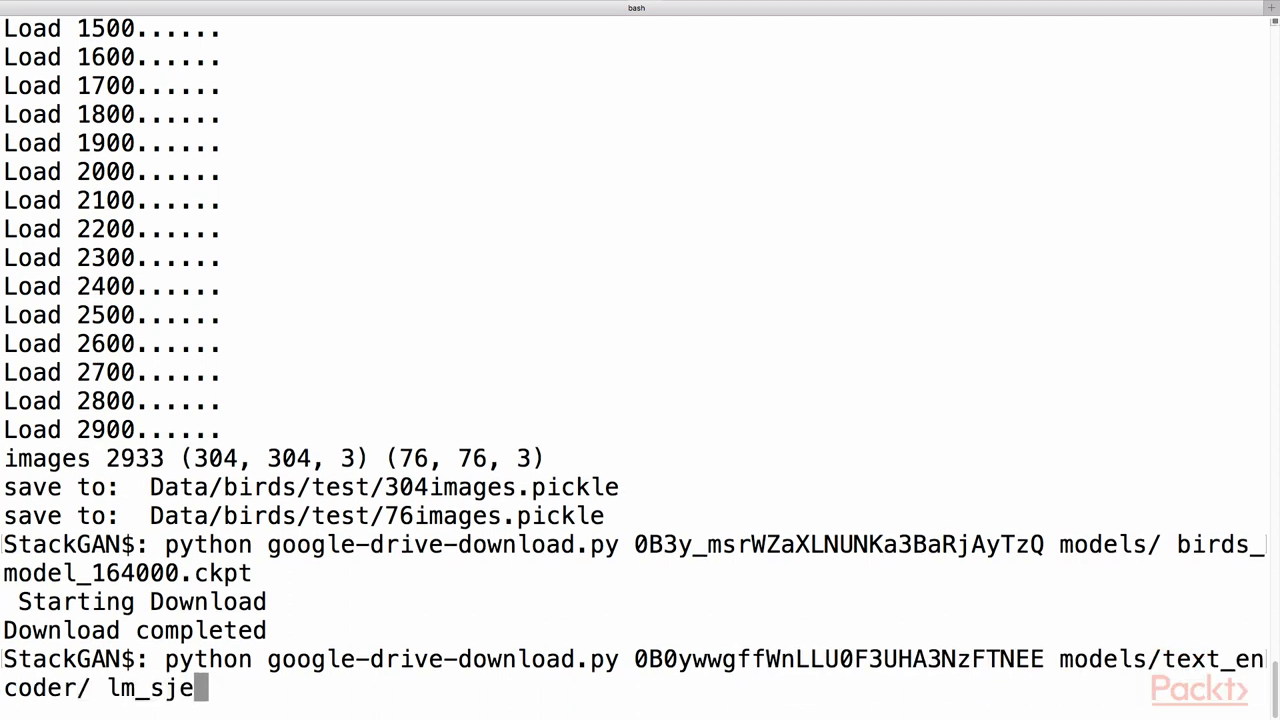
text(nc4_cub_hybrid_gru18_a)
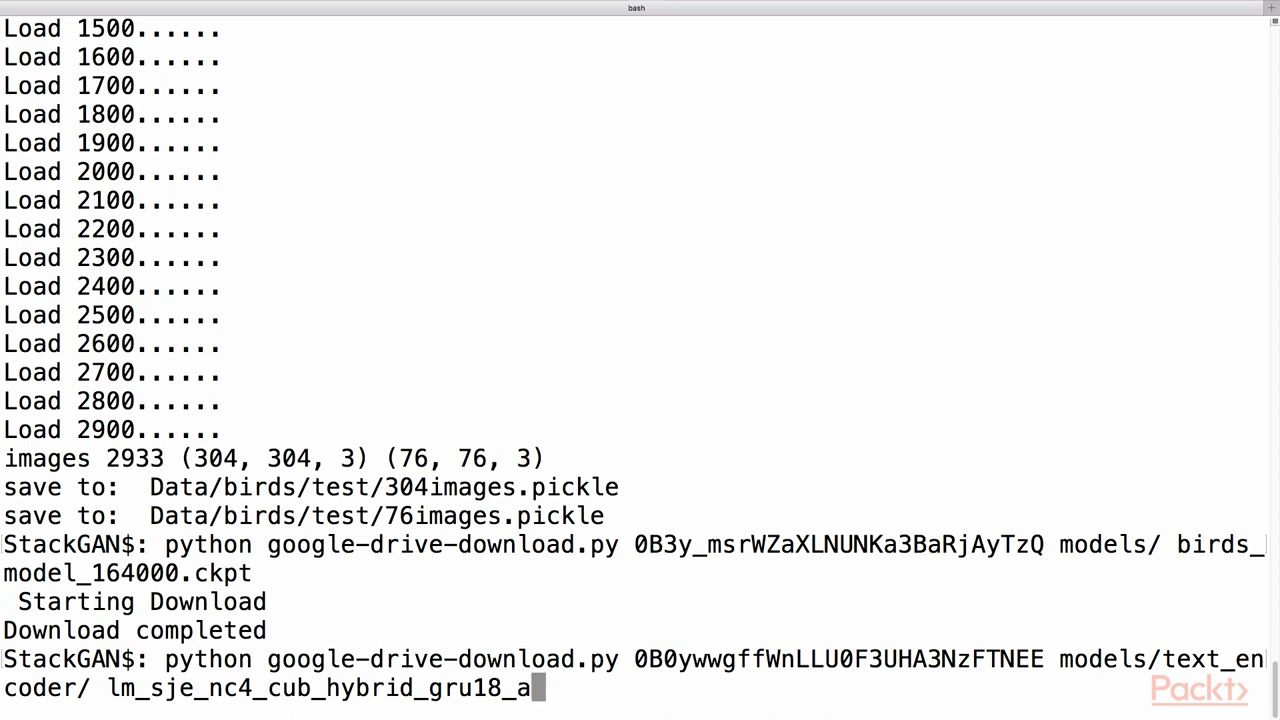
text(1_c512_0.00070_1_10_trainvalids.txt_iter30000.t7)
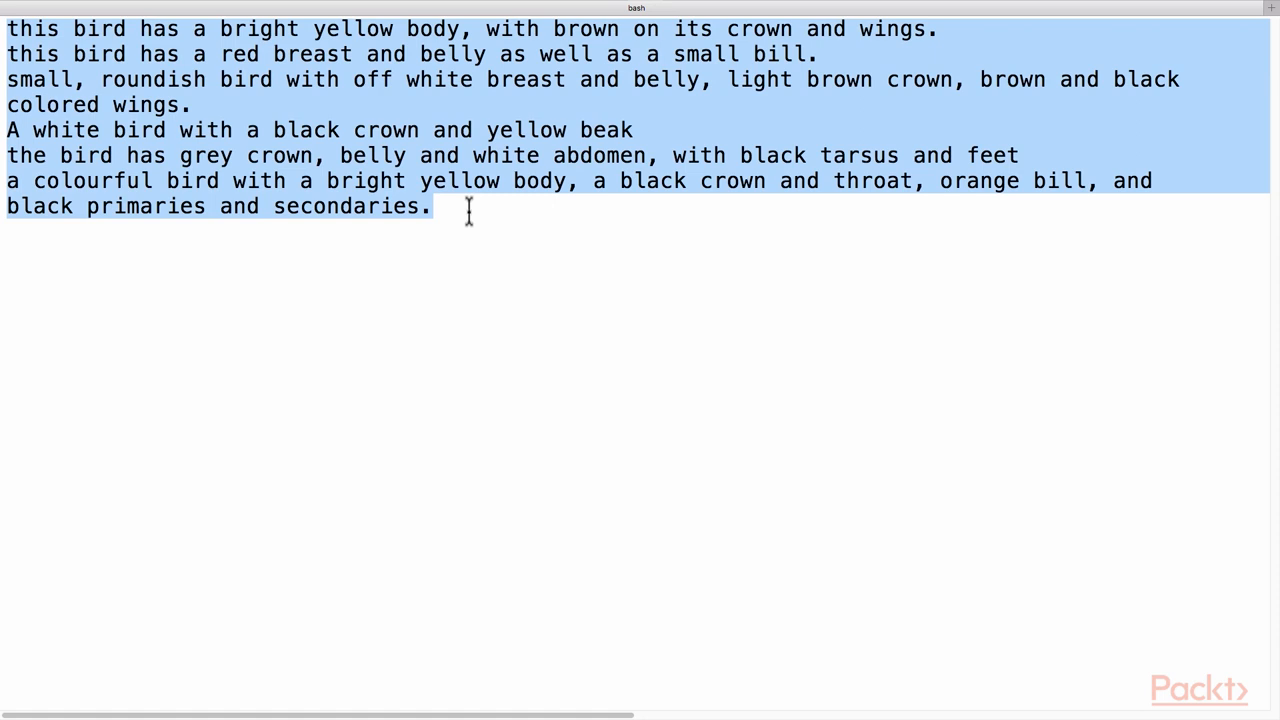
mouse_move(464, 212)
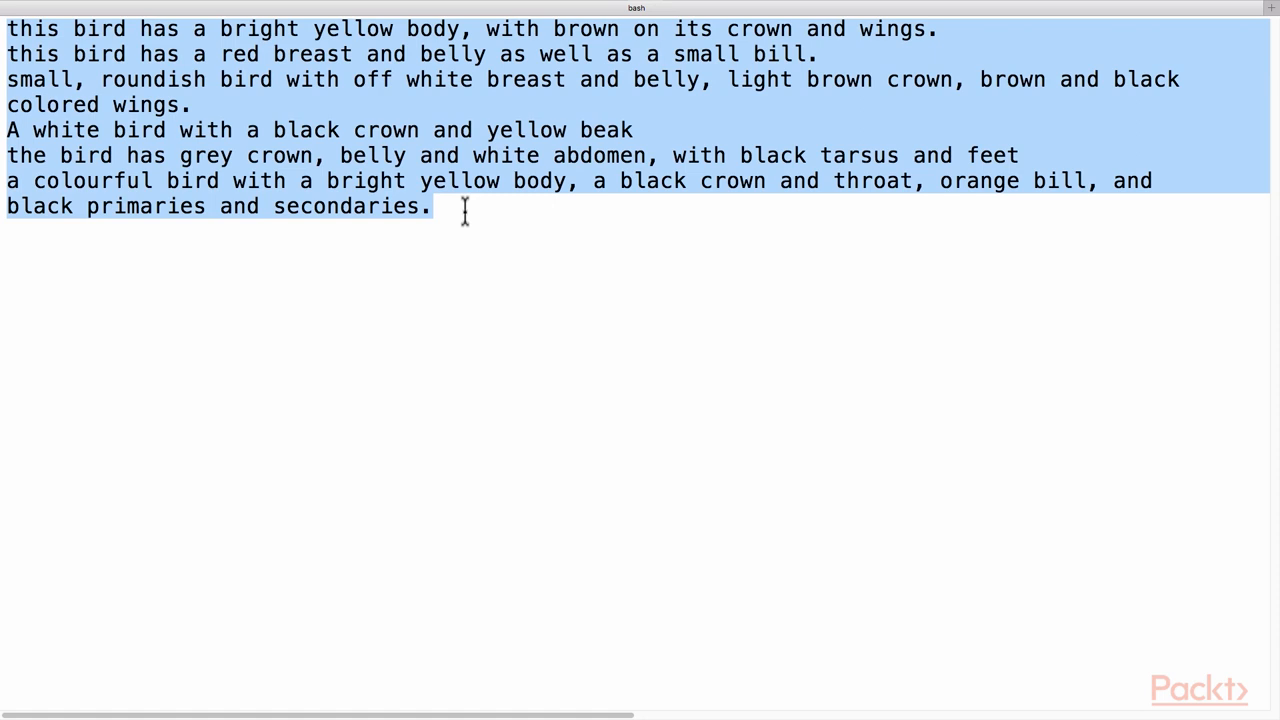
- Display the demo caption file listing the example bird descriptions
click(436, 206)
text(sh)
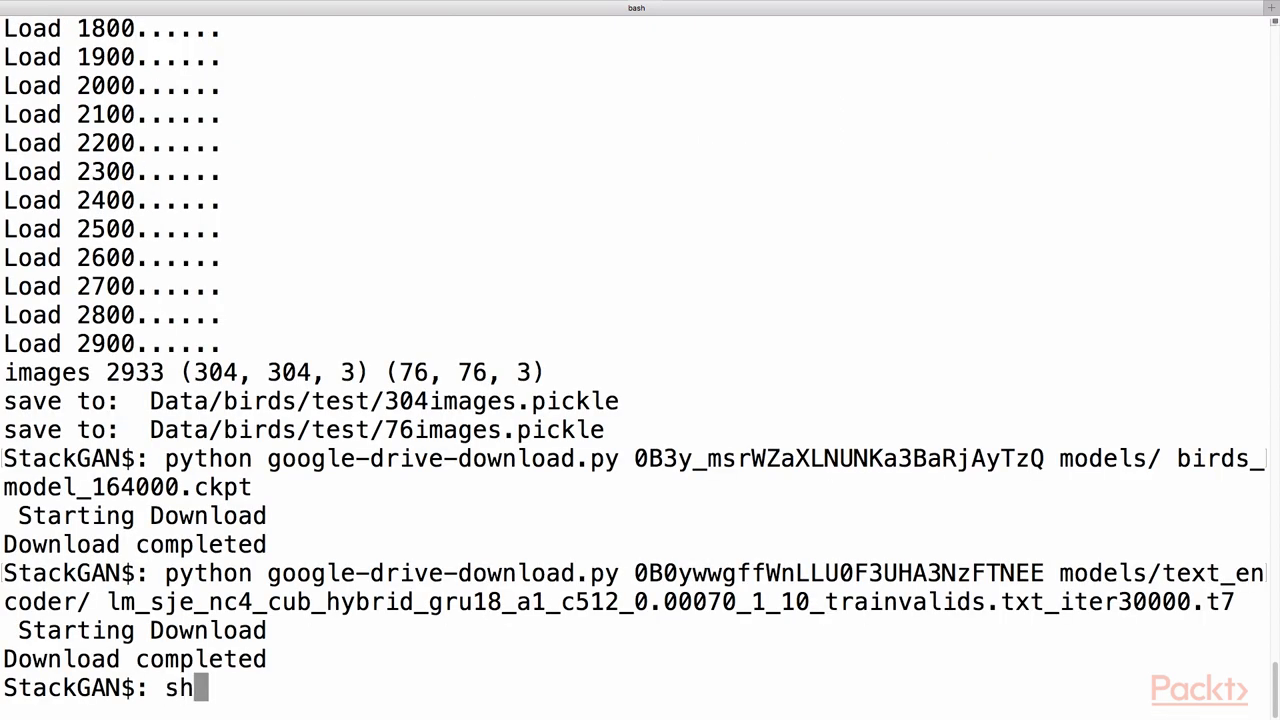
- Run sh demo/birds_demo.sh to generate bird images from the captions
text(demo/birds_)
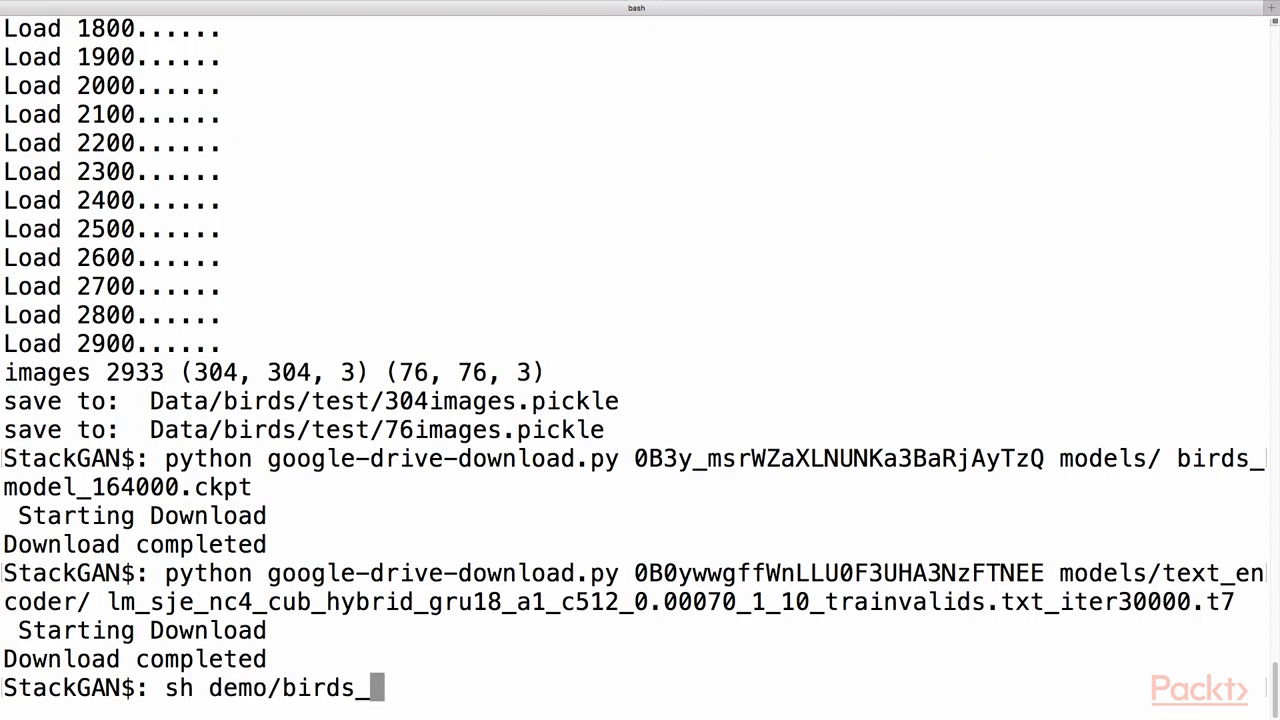
text(demo.sh)
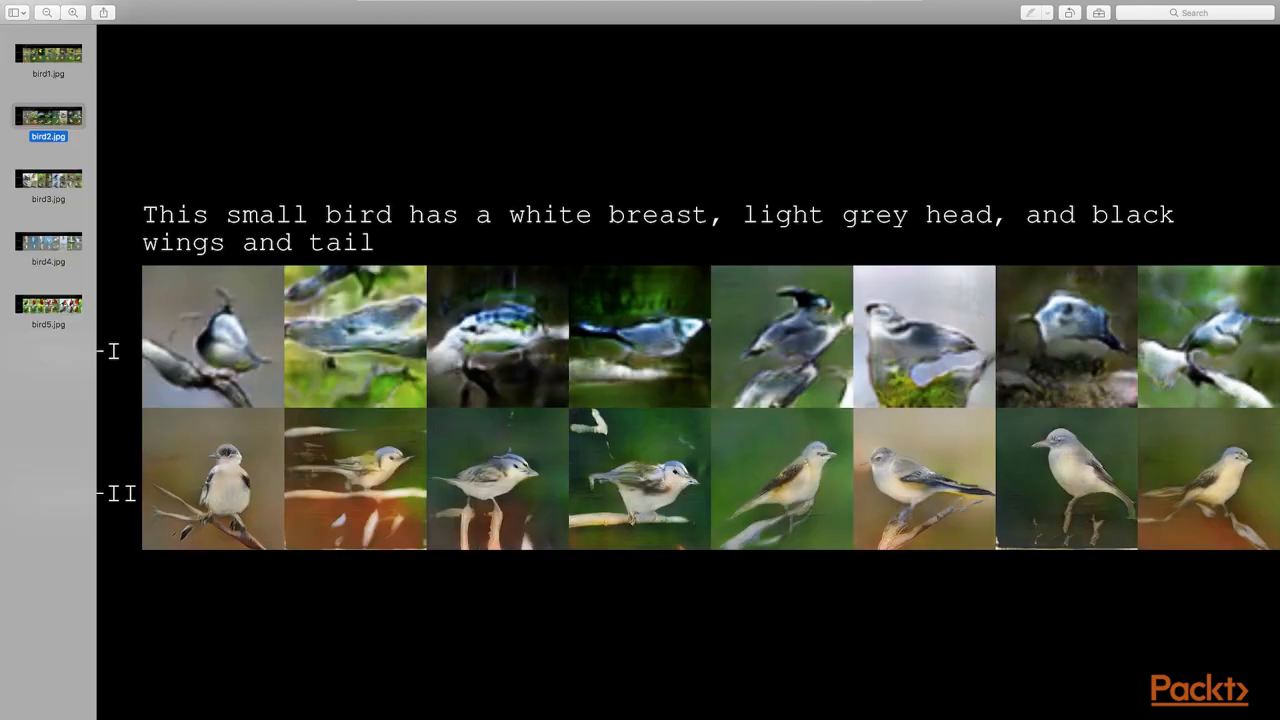
- View the bird3, bird4 and bird5 results, ending on the black-crown yellow-beak bird
click(48, 184)
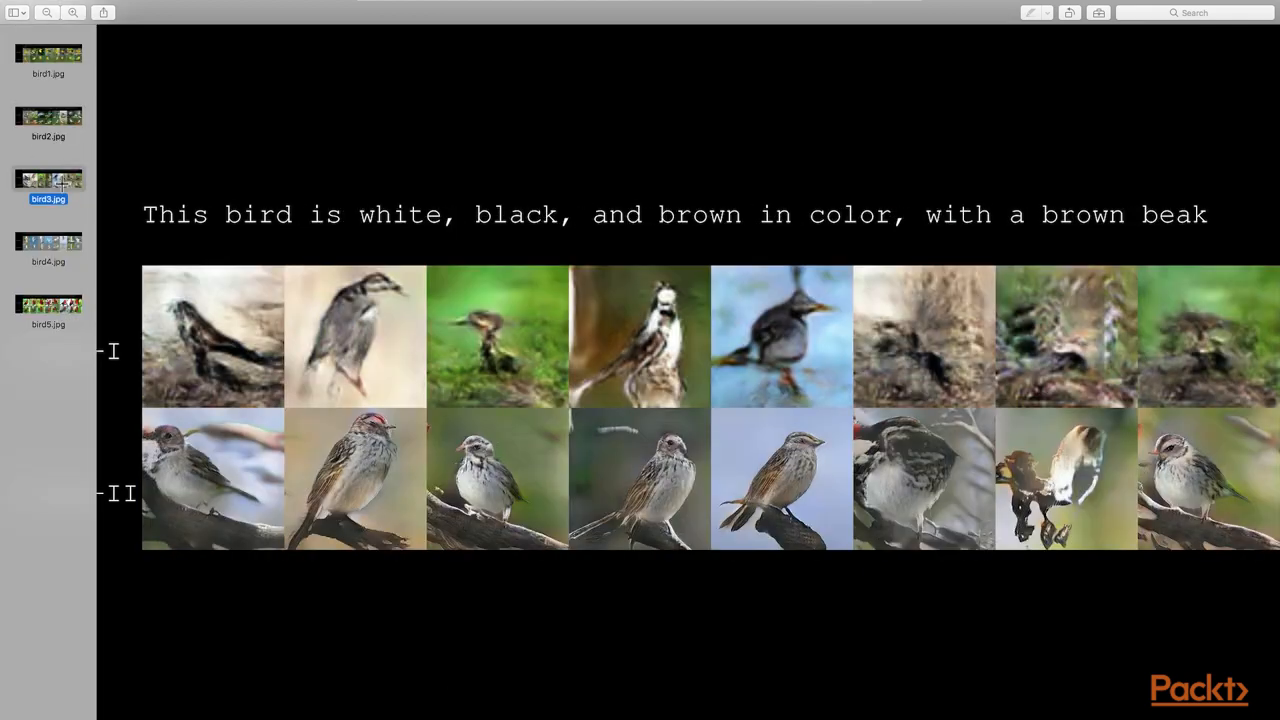
click(48, 244)
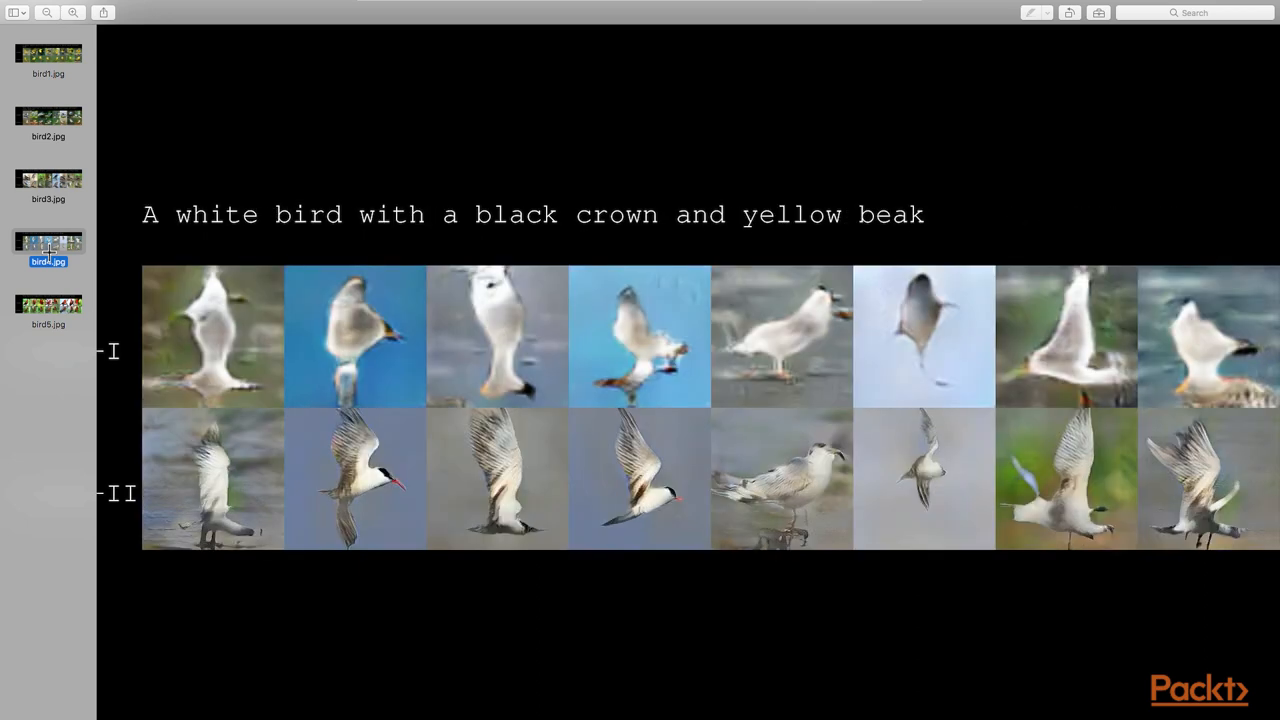
click(48, 304)
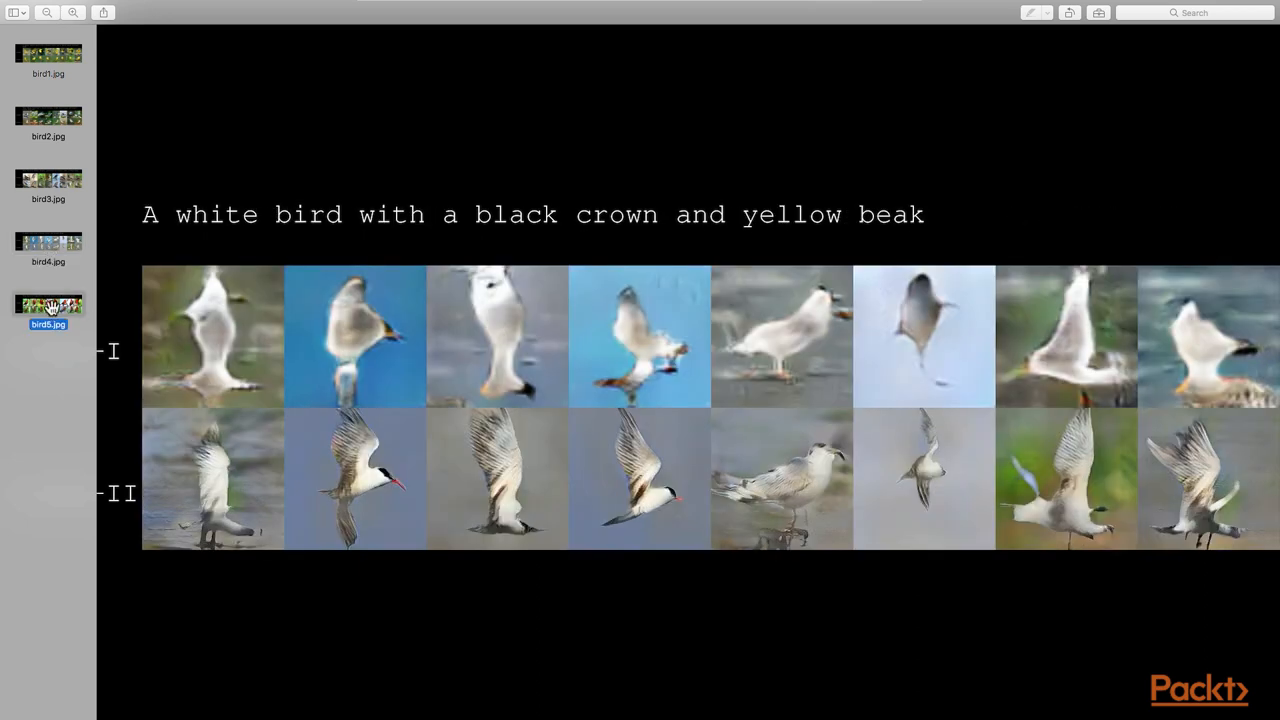